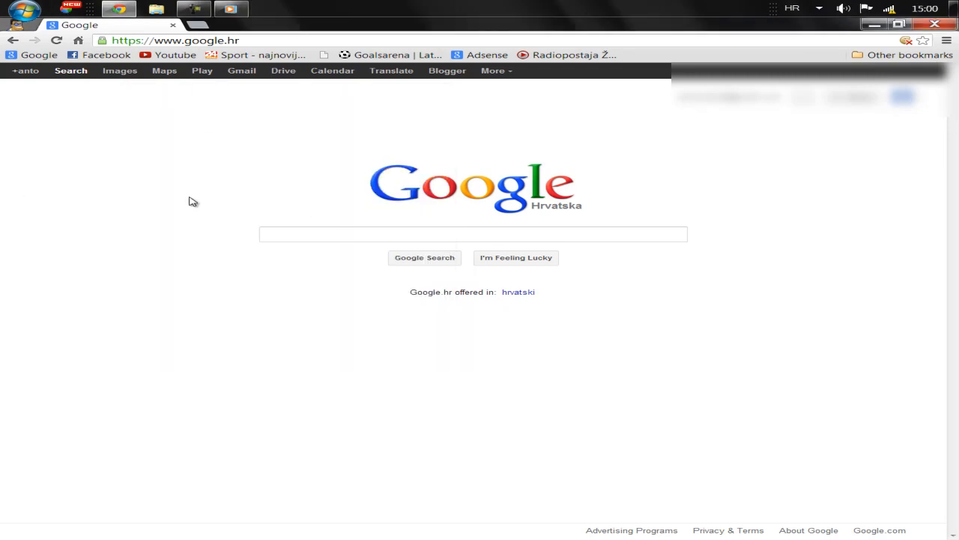
pyautogui.moveTo(238, 85)
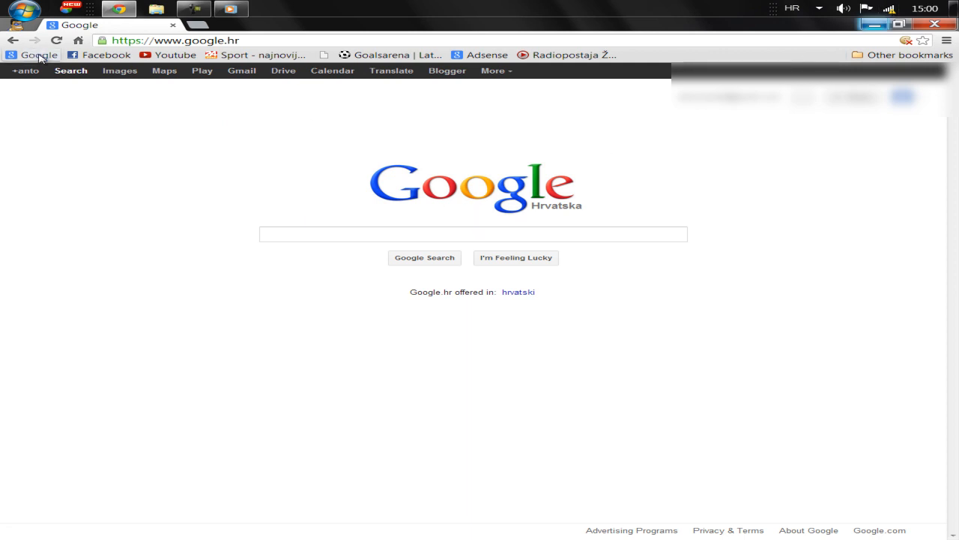
pyautogui.moveTo(39, 55)
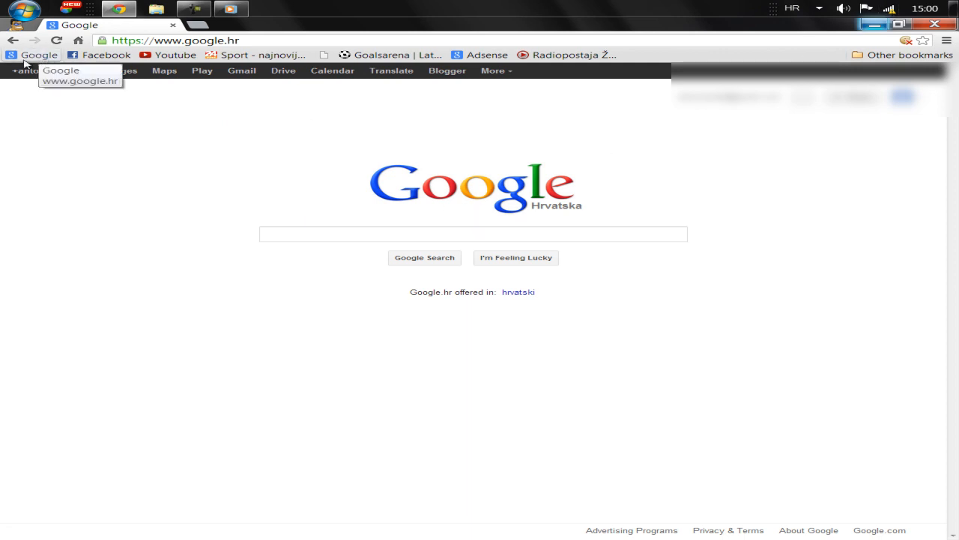
# - Search 'download everyone piano' and open the Softpedia Everyone Piano download page
pyautogui.click(473, 234)
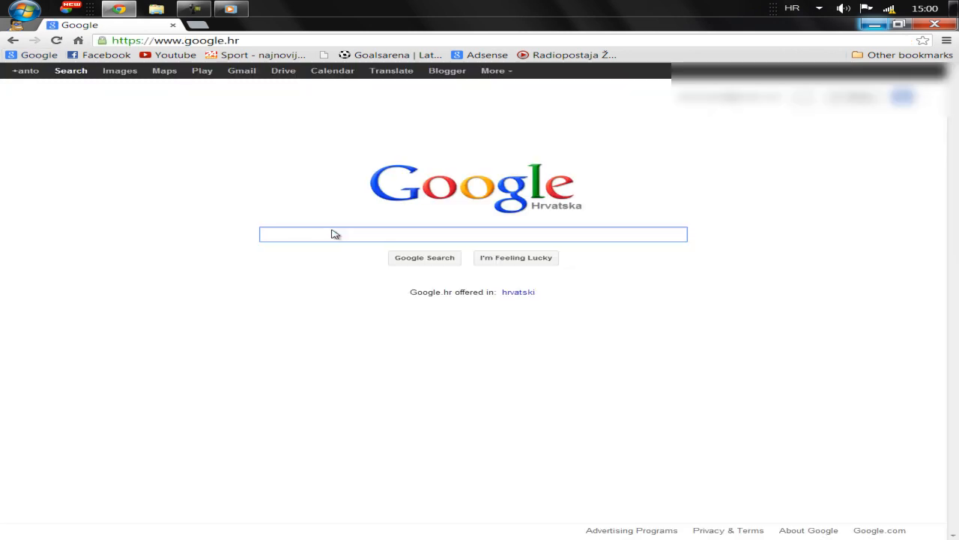
pyautogui.write('download everyone piano')
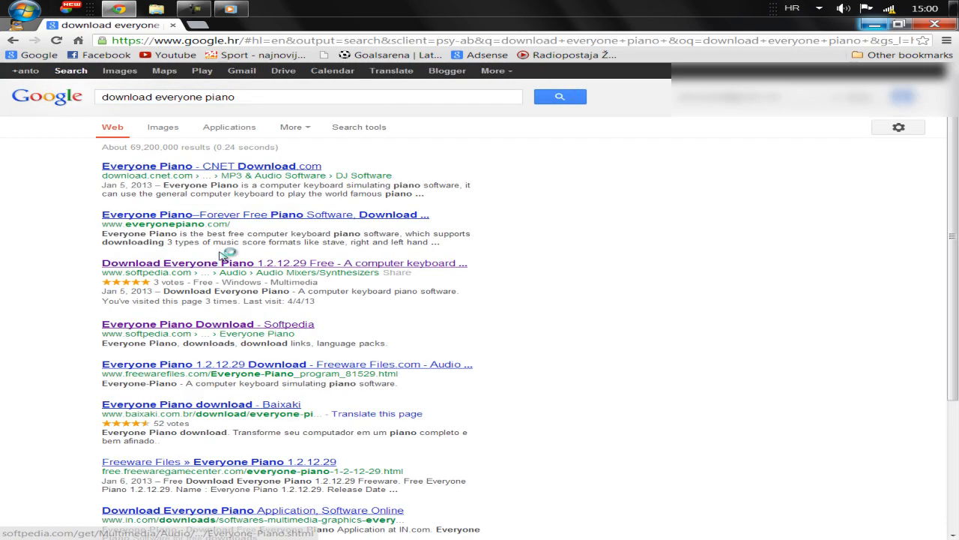
pyautogui.click(283, 262)
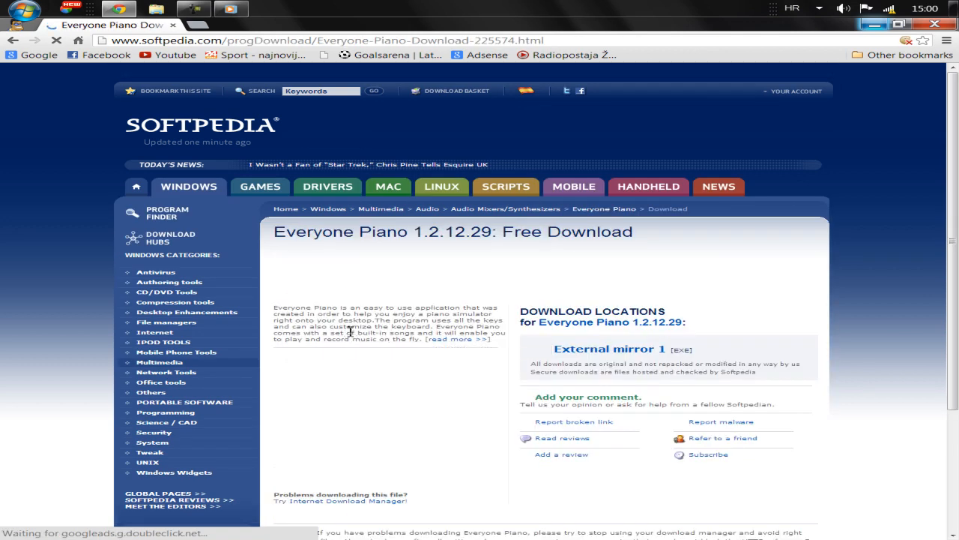
# - Download the installer from External mirror 1, then exit Chrome despite the active download
pyautogui.click(610, 349)
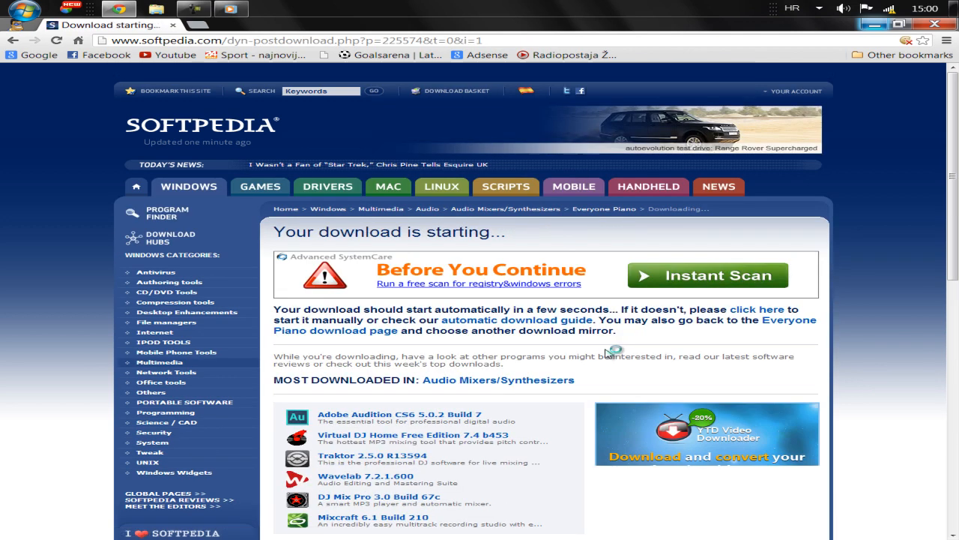
pyautogui.scroll(-3)
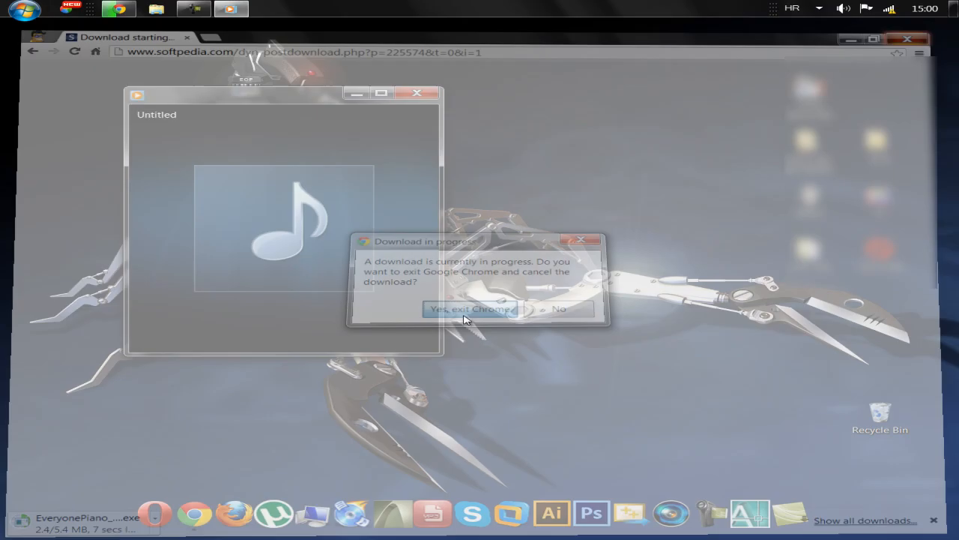
pyautogui.click(471, 308)
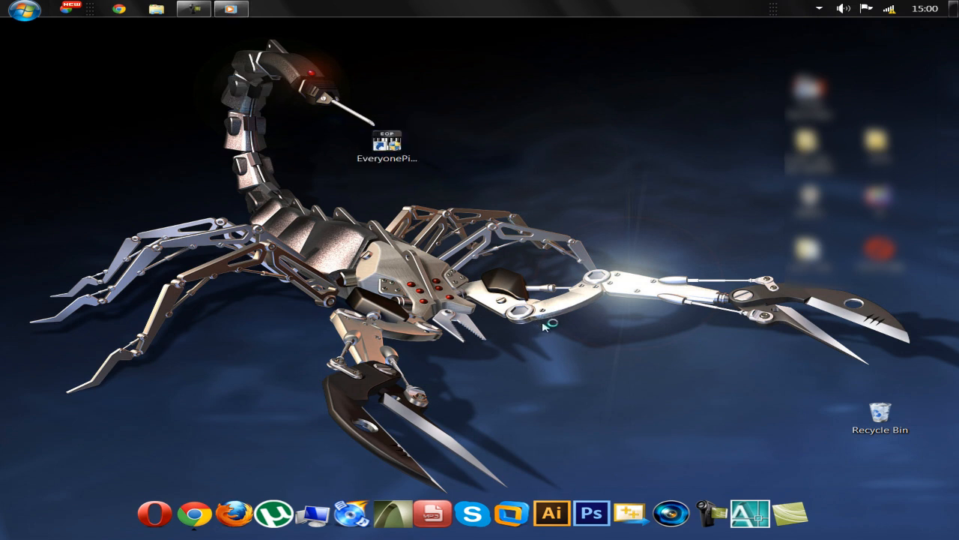
# - Run EveryonePiano from its desktop icon and apply the Night Date-Allhallowmas skin
pyautogui.doubleClick(386, 138)
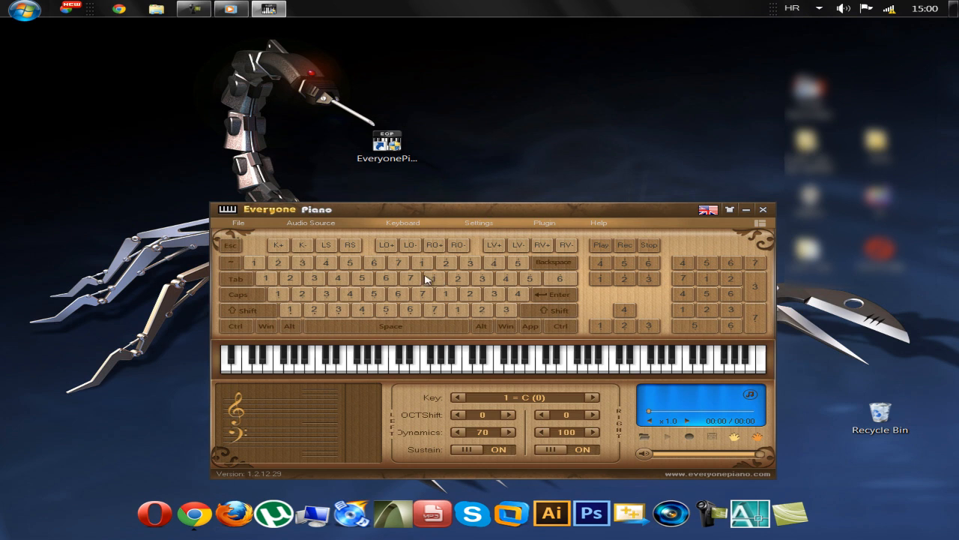
pyautogui.moveTo(395, 283)
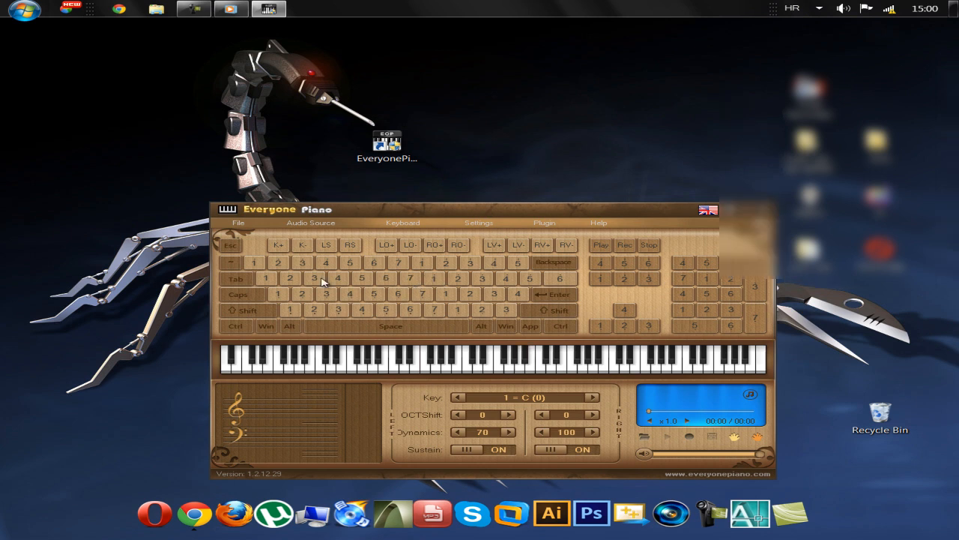
pyautogui.click(419, 358)
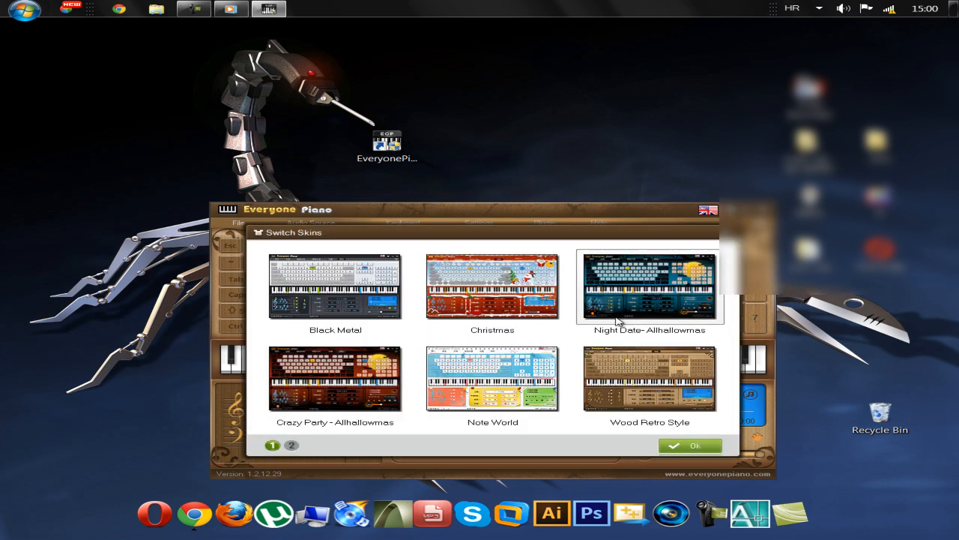
pyautogui.click(649, 287)
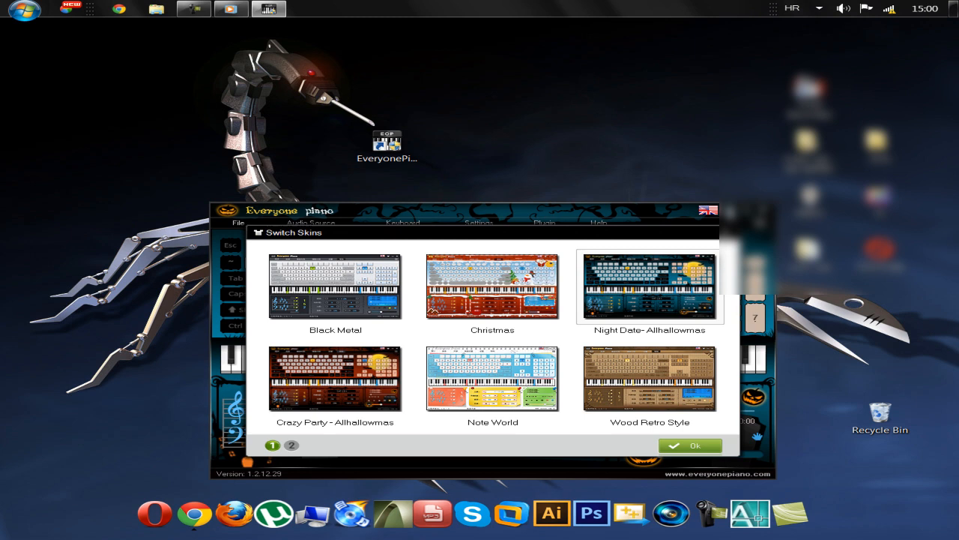